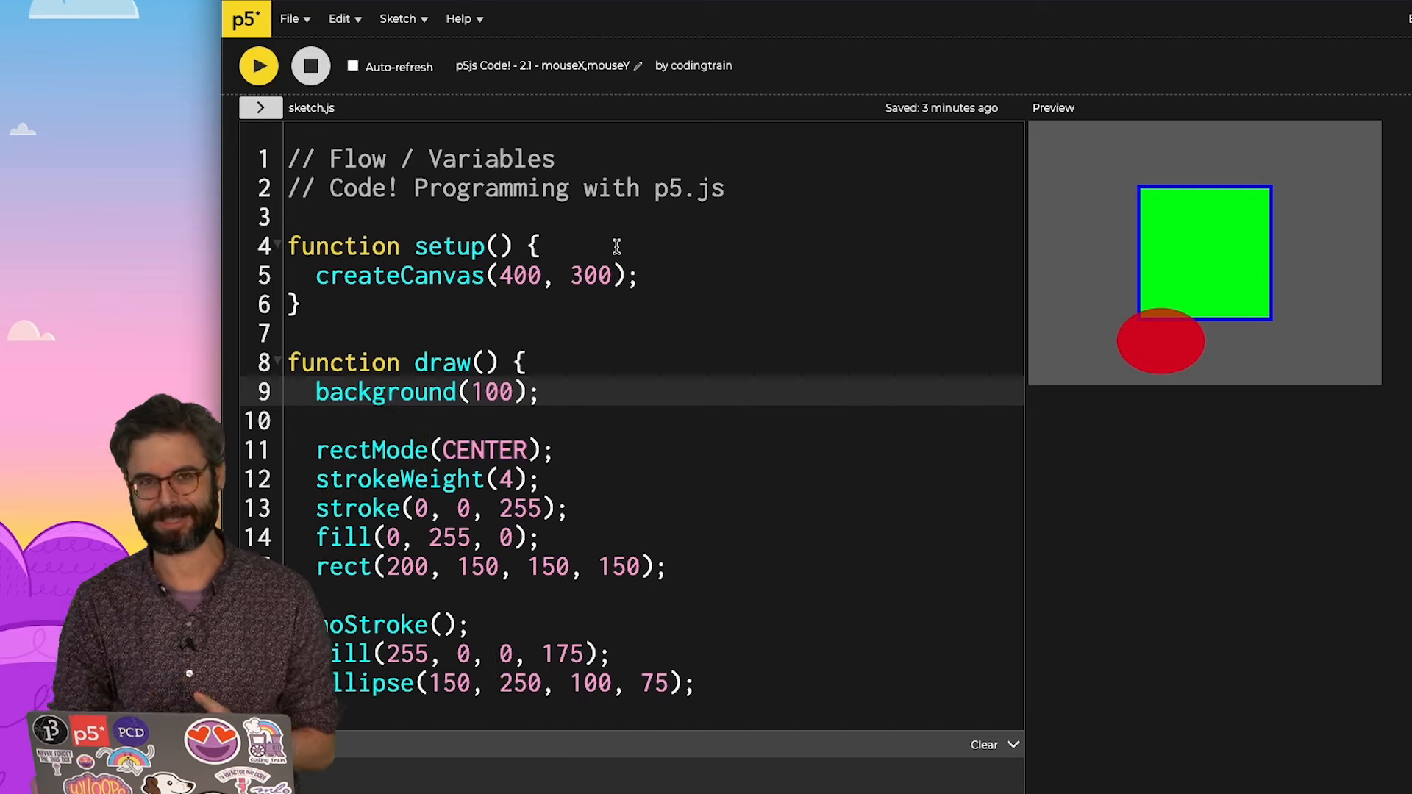
# Step: Start editing the sketch code to remove the rectMode, stroke and rect lines
pyautogui.click(353, 65)
pyautogui.write('fill(255')
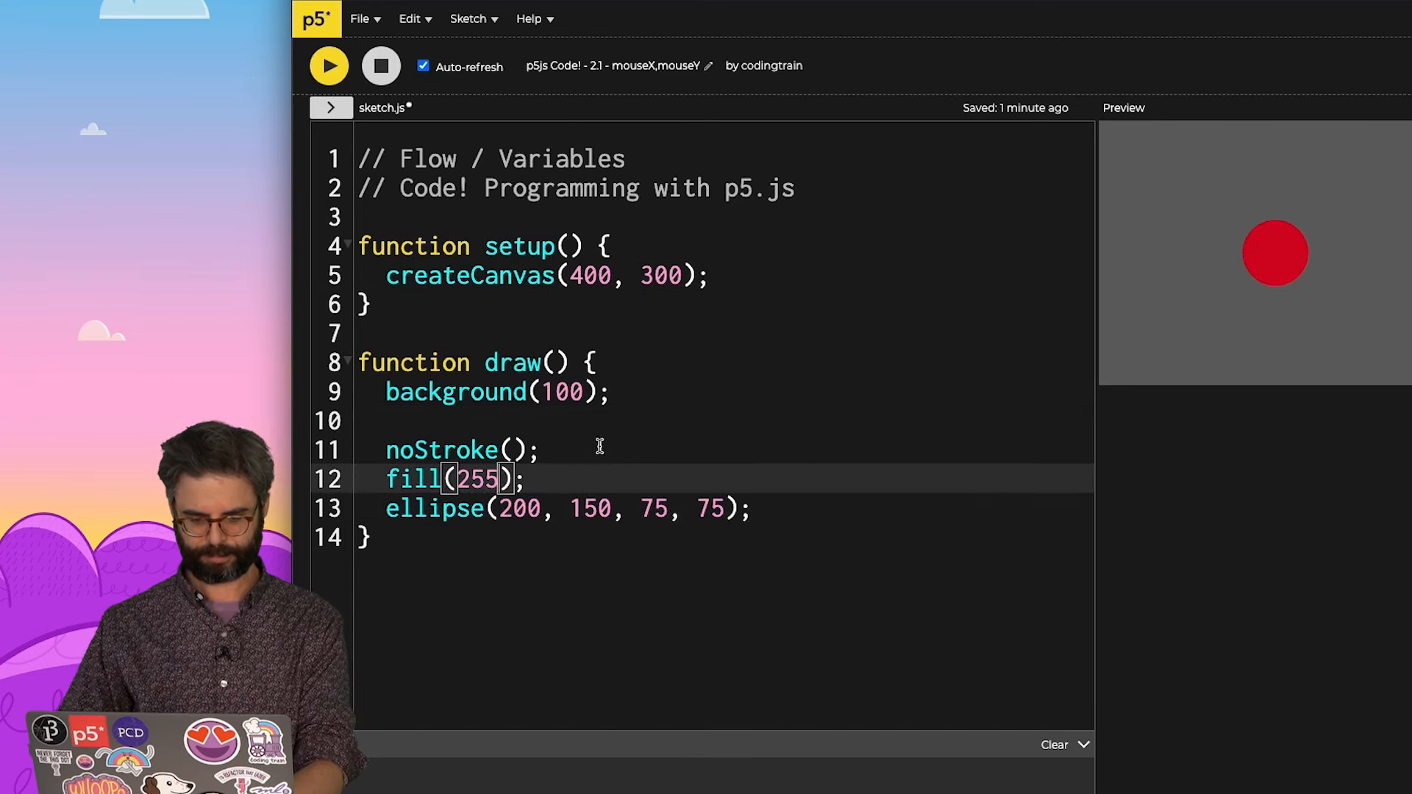
# Step: Change background(100) to background(0) so the canvas turns black
pyautogui.write('0')
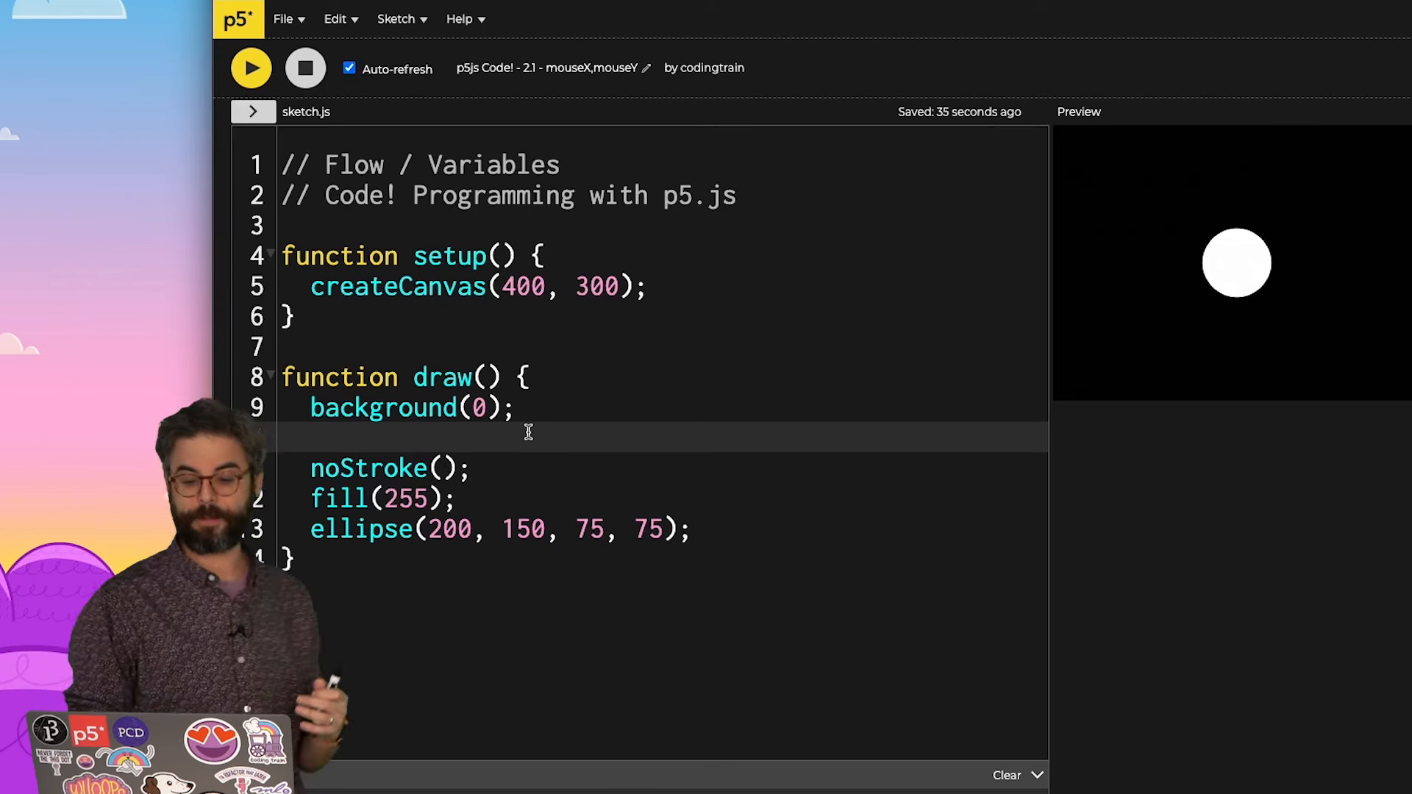
pyautogui.moveTo(1236, 262)
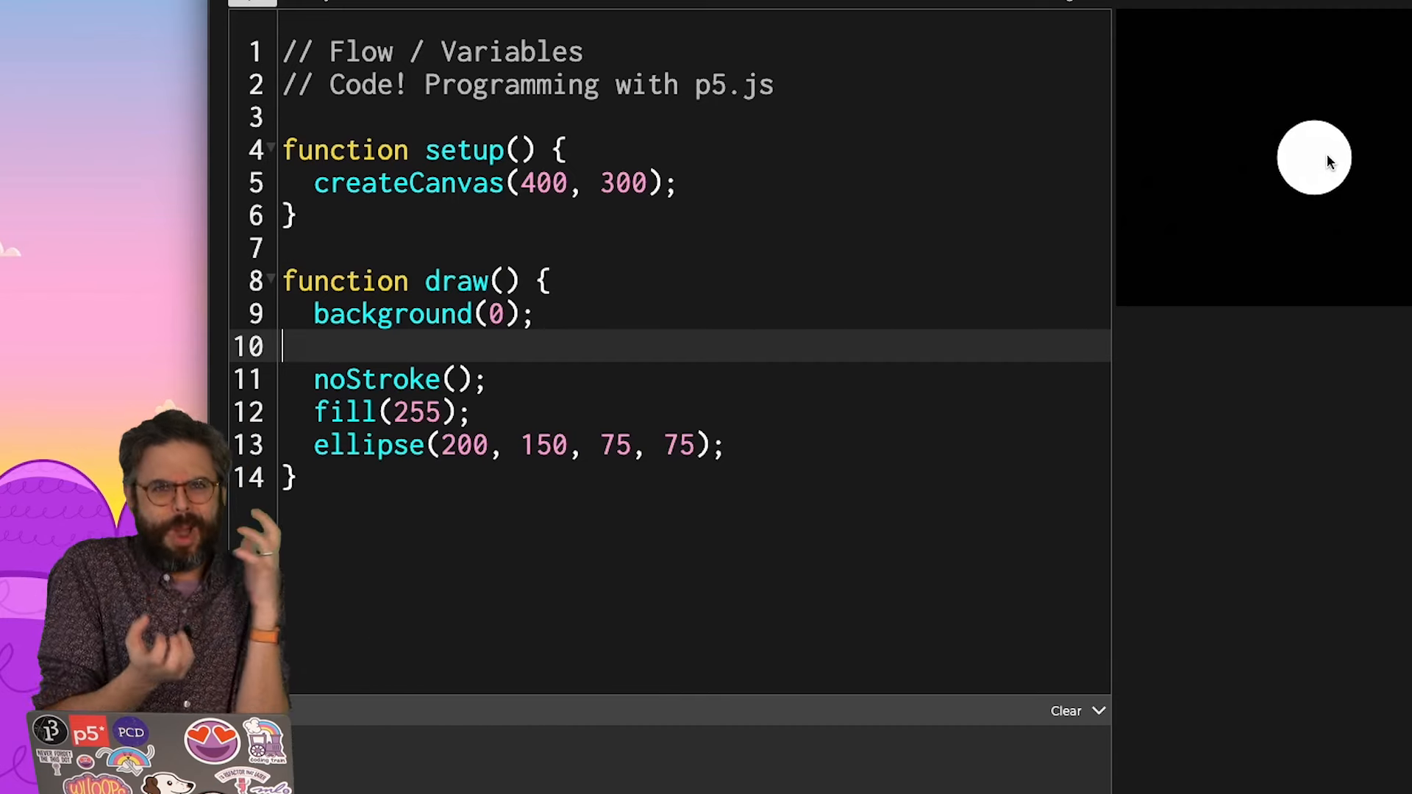
pyautogui.write('the')
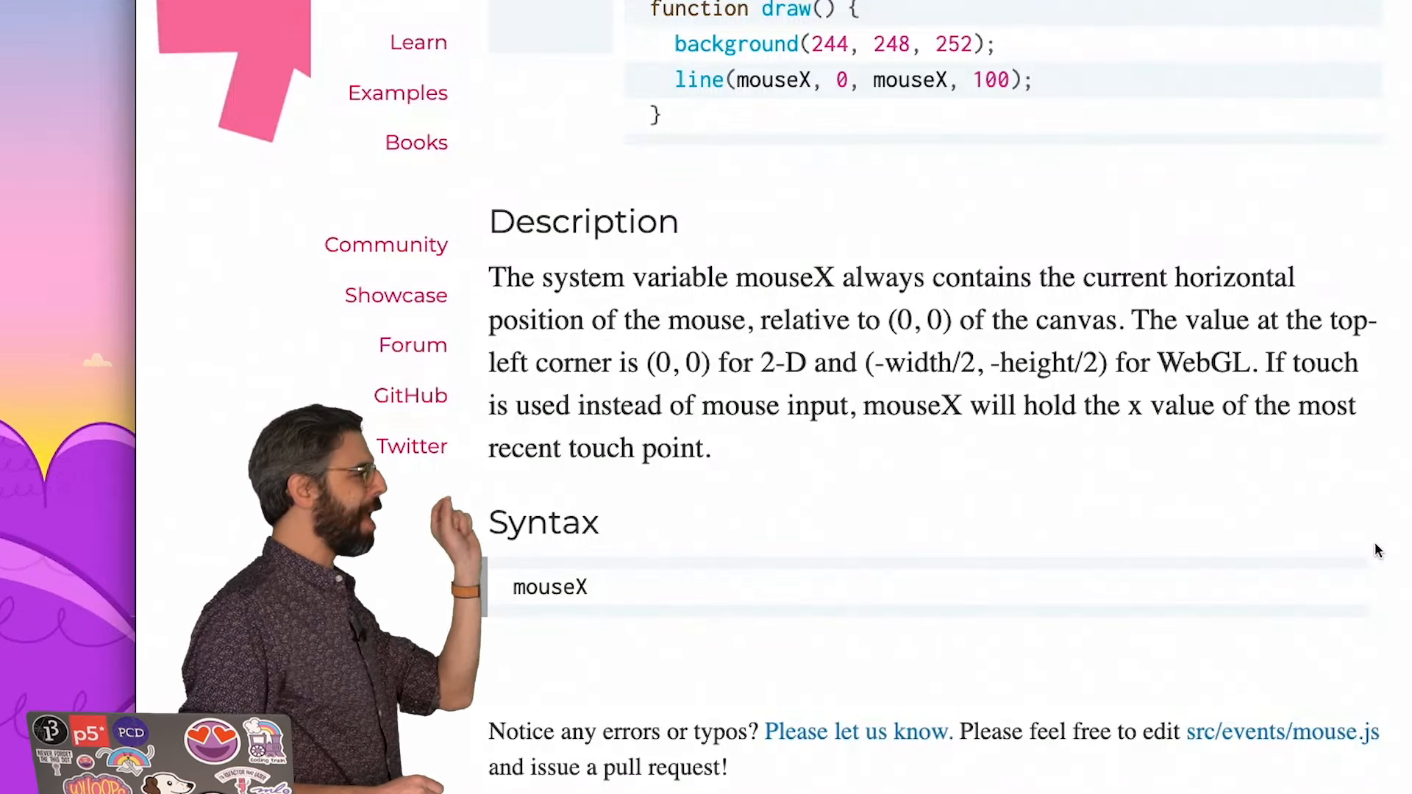
# Step: Select the placeholder phrase "the mouse's x position" in the ellipse call
pyautogui.moveTo(488, 277); pyautogui.dragTo(715, 277)
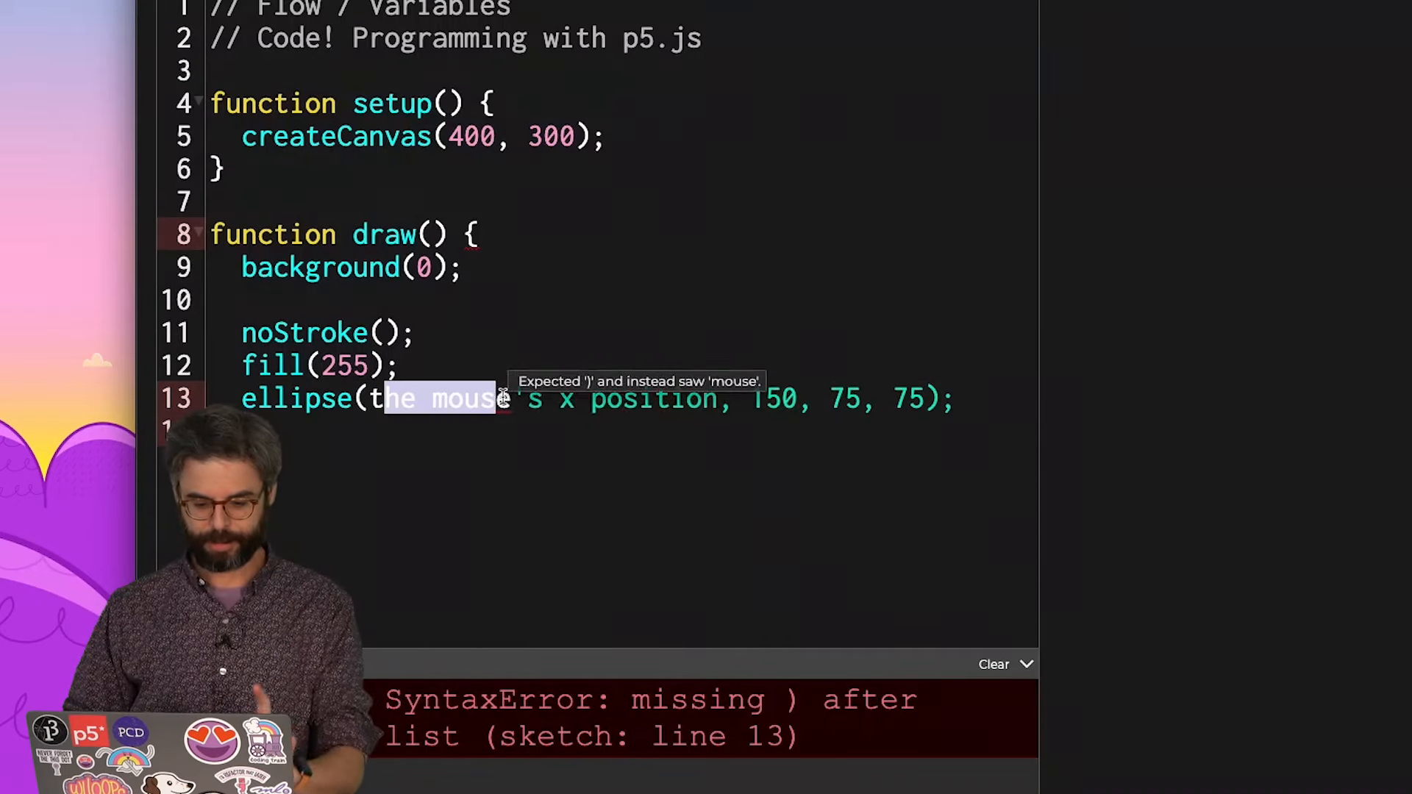
# Step: Replace the placeholder x argument in ellipse() with mouseX
pyautogui.press('Delete')
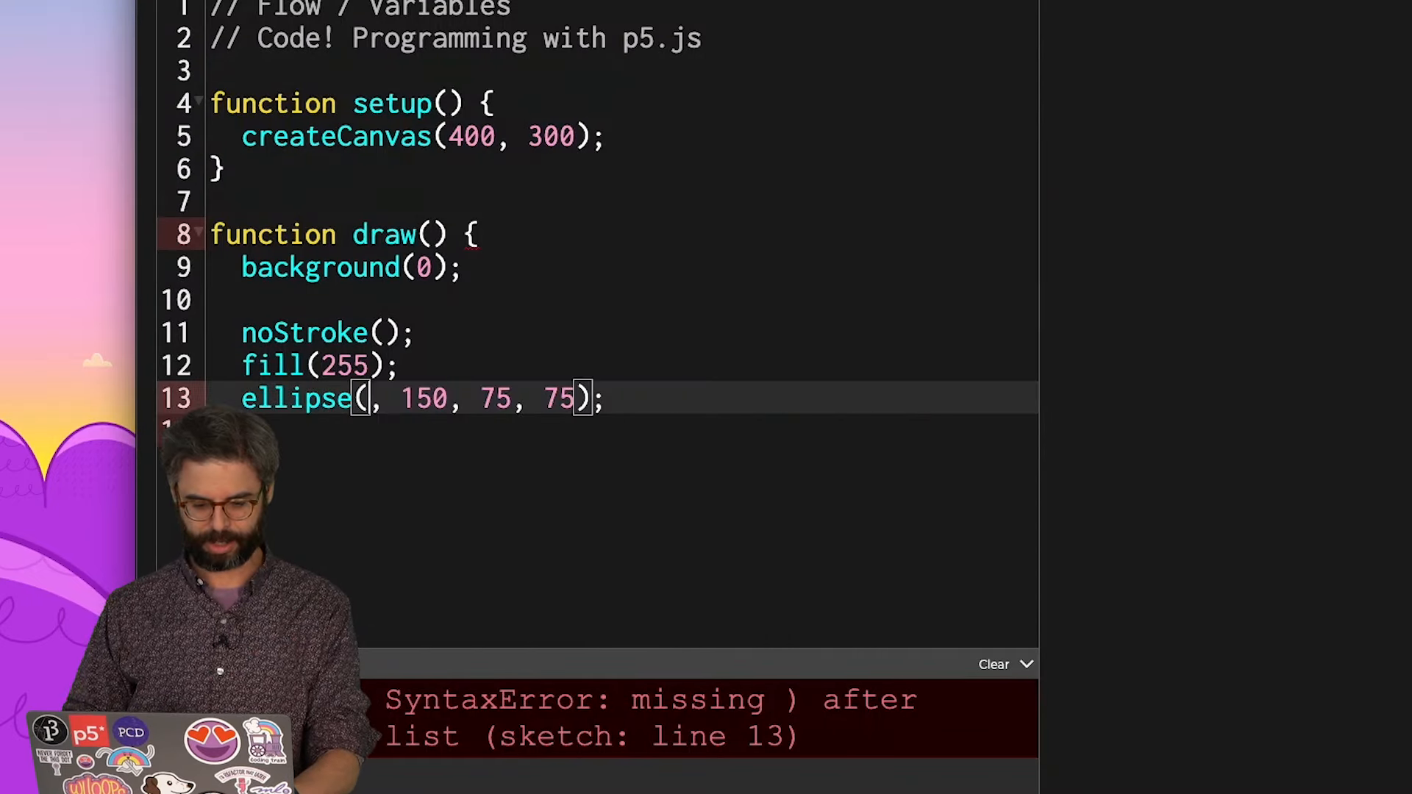
pyautogui.write('mouseX')
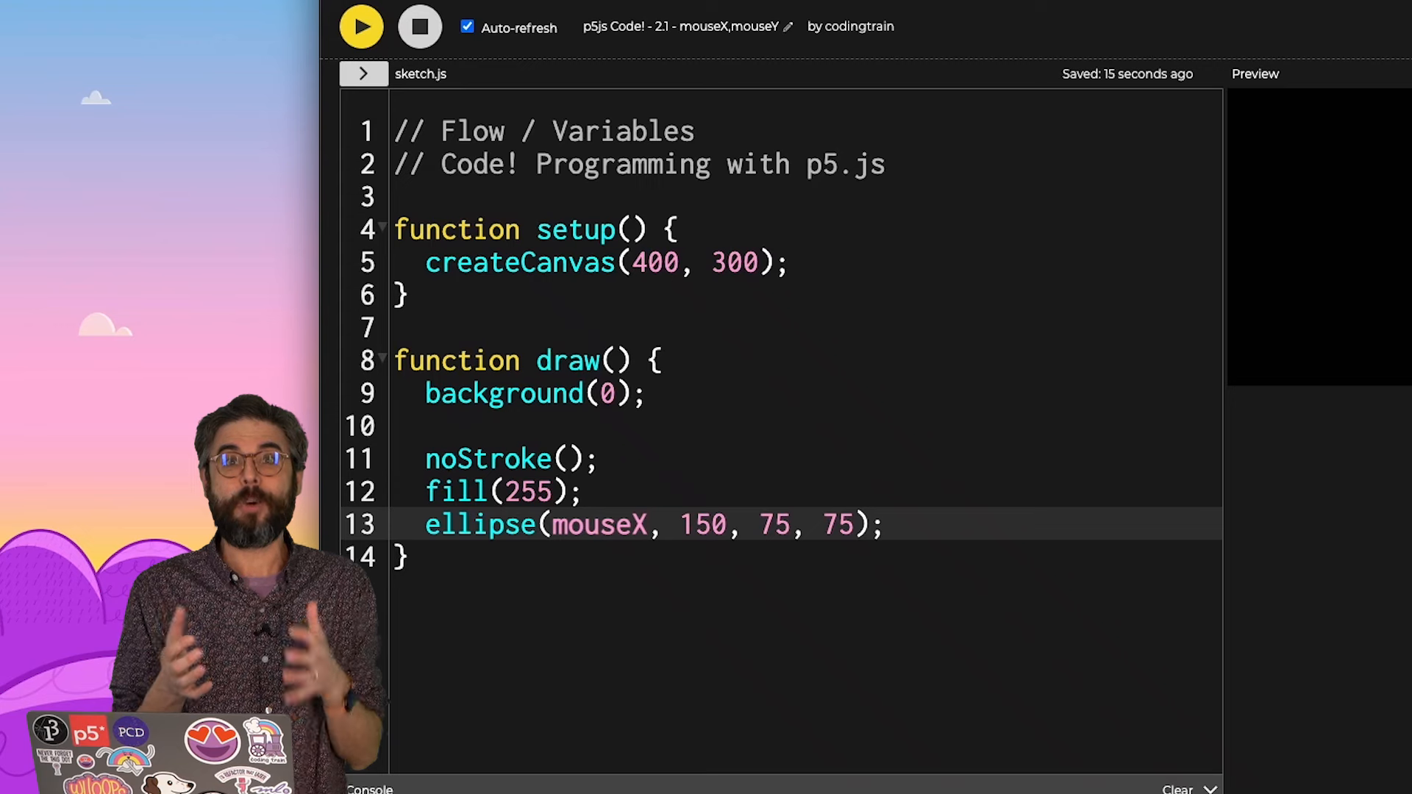
# Step: Rewrite the call as ellipse(200, mouseX, 75, 75) and set fill back to 255
pyautogui.doubleClick(597, 525)
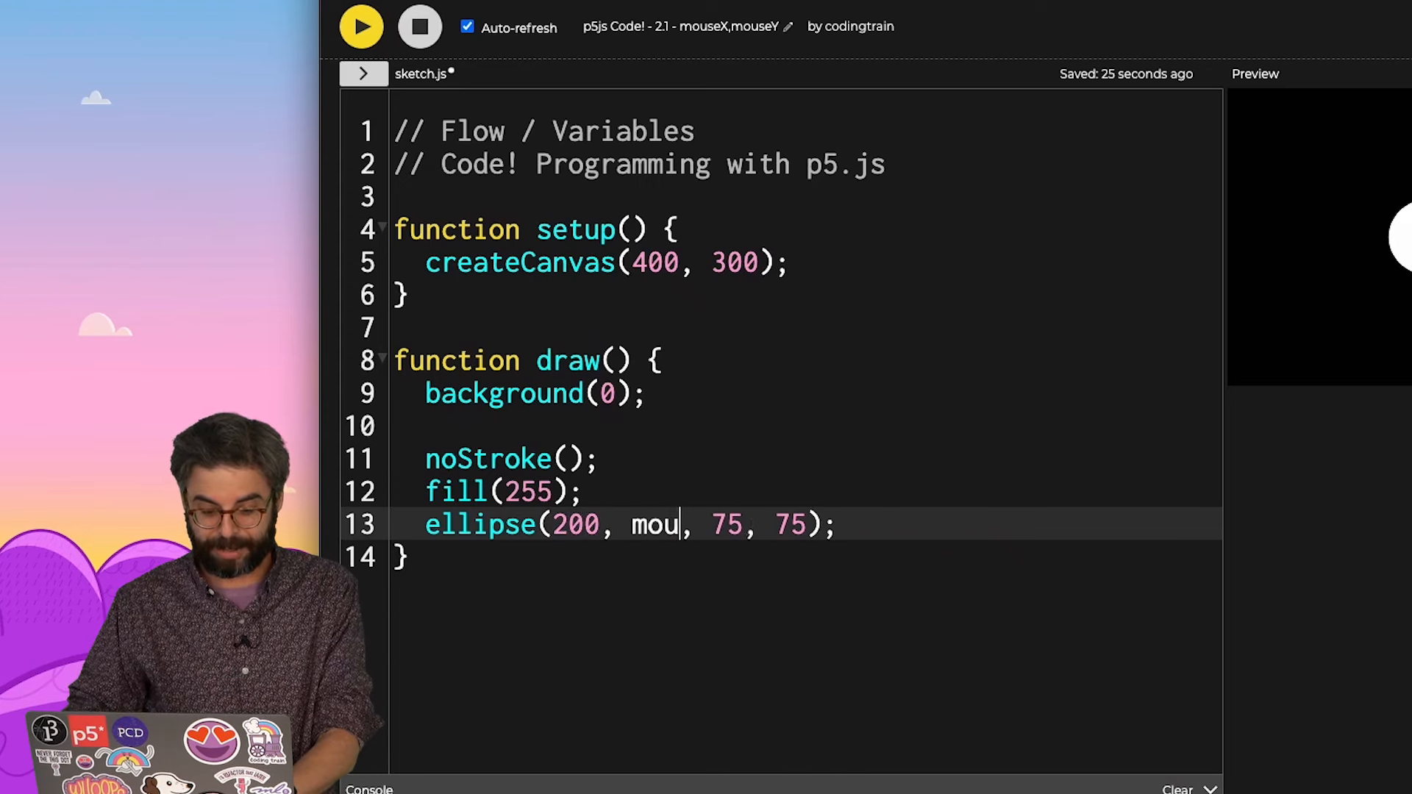
pyautogui.write('seX')
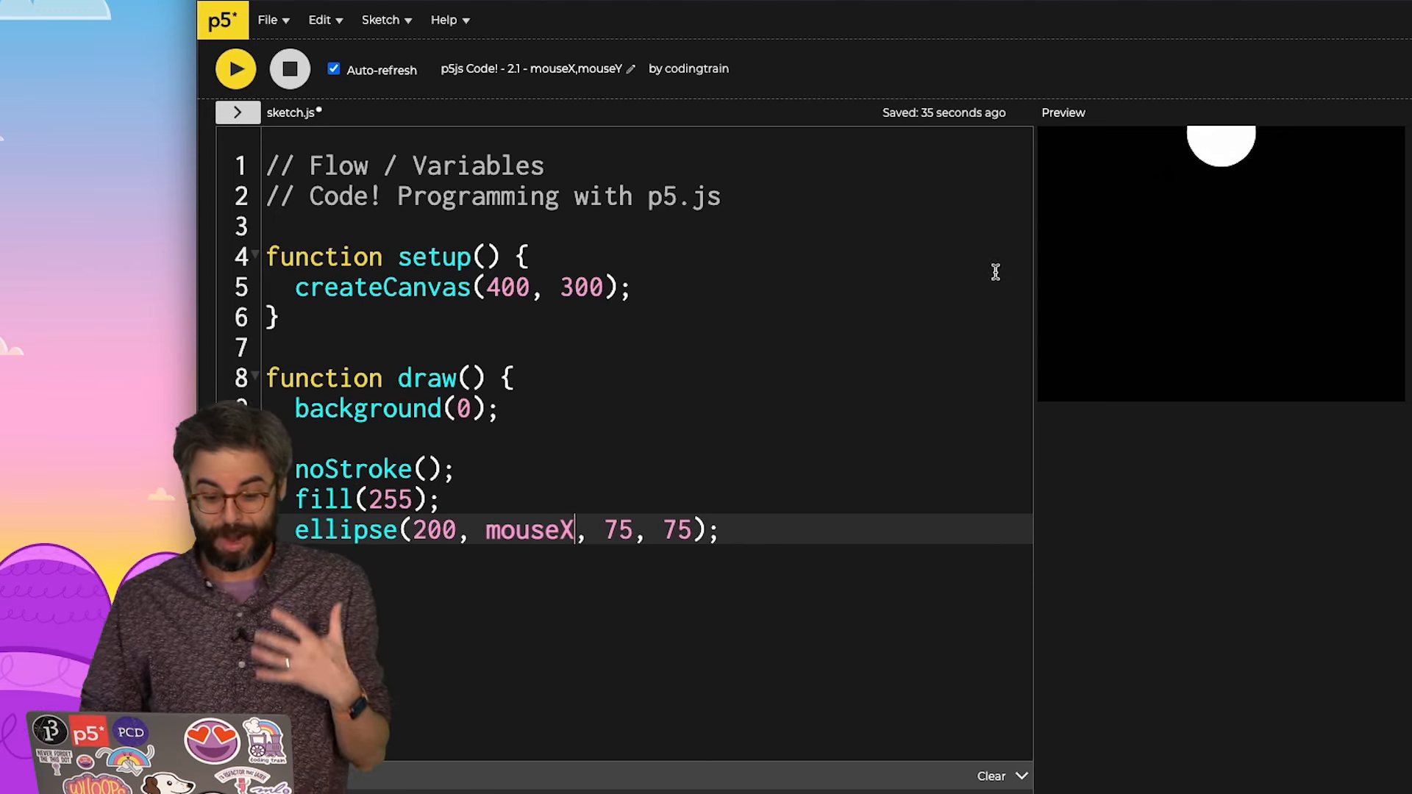
pyautogui.write('mouseY')
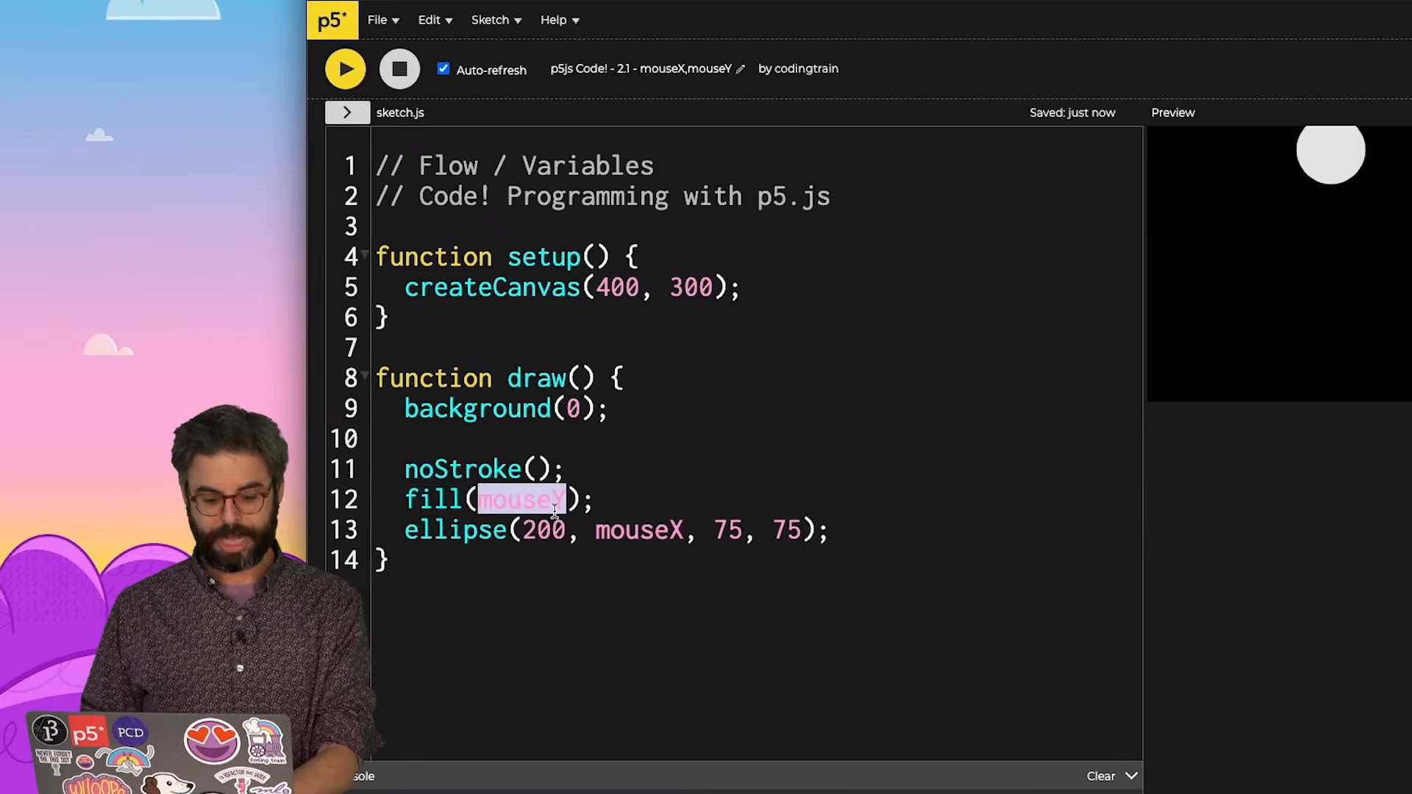
pyautogui.write('255')
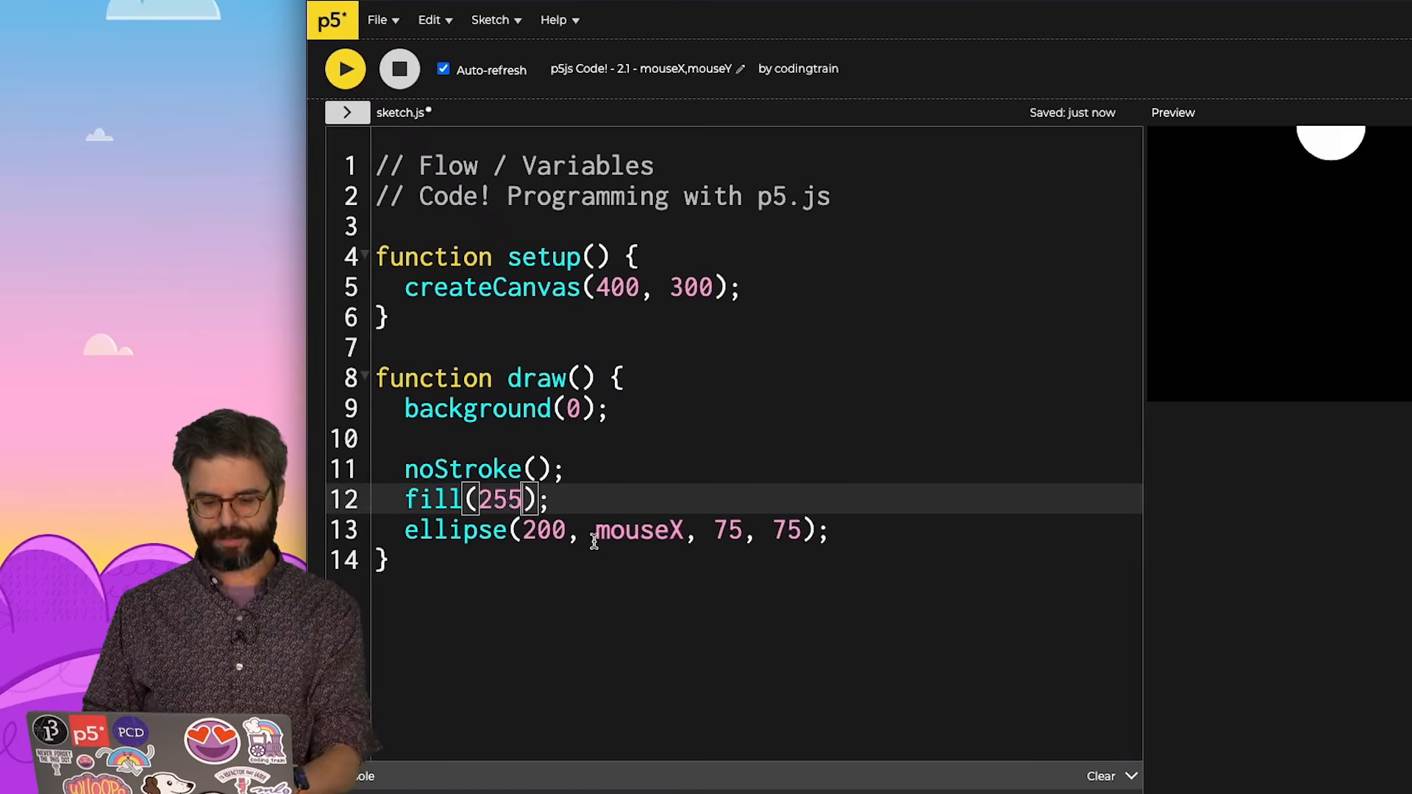
# Step: Rewrite the shape as circle(mouseX, mouseY, 24), dropping the extra size value
pyautogui.write('mouseX')
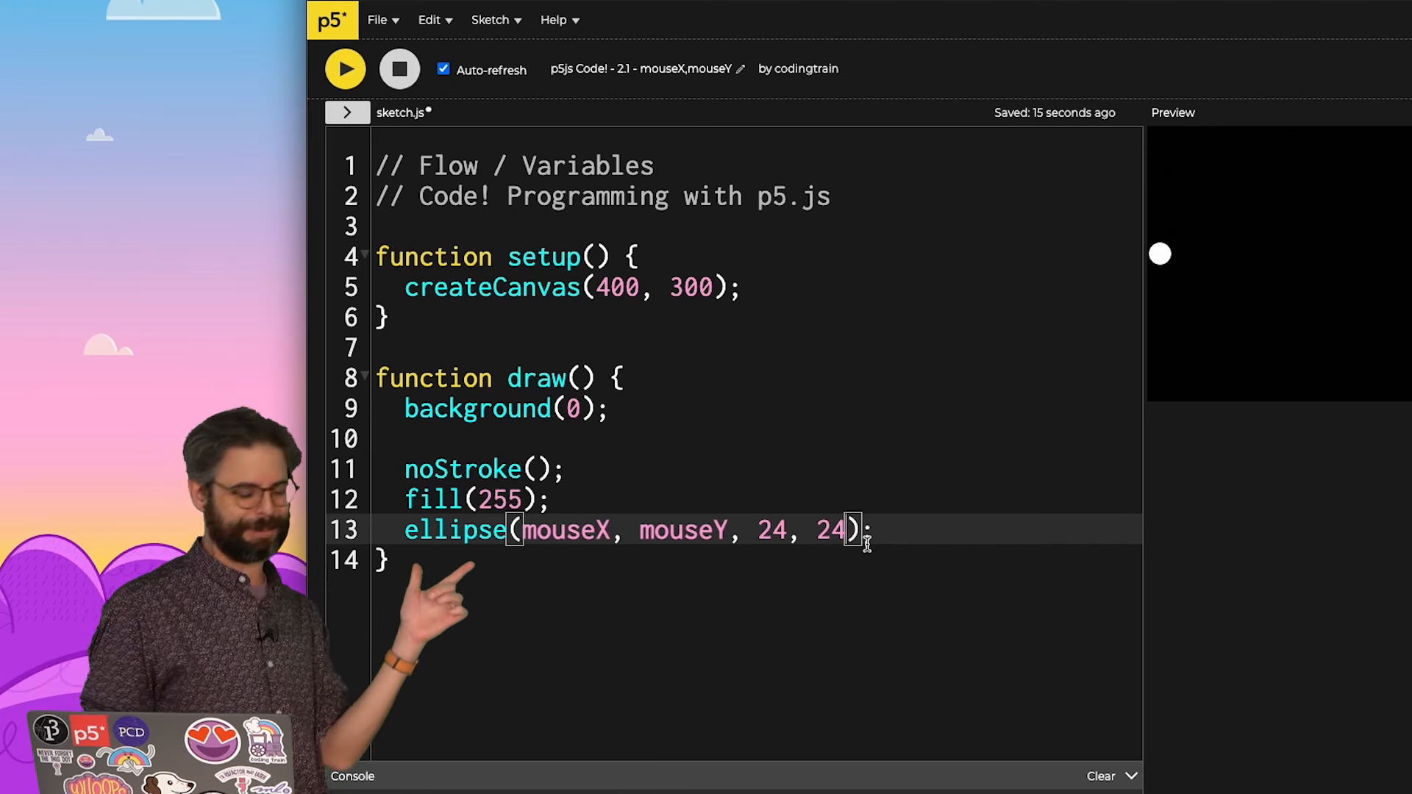
pyautogui.press('Backspace')
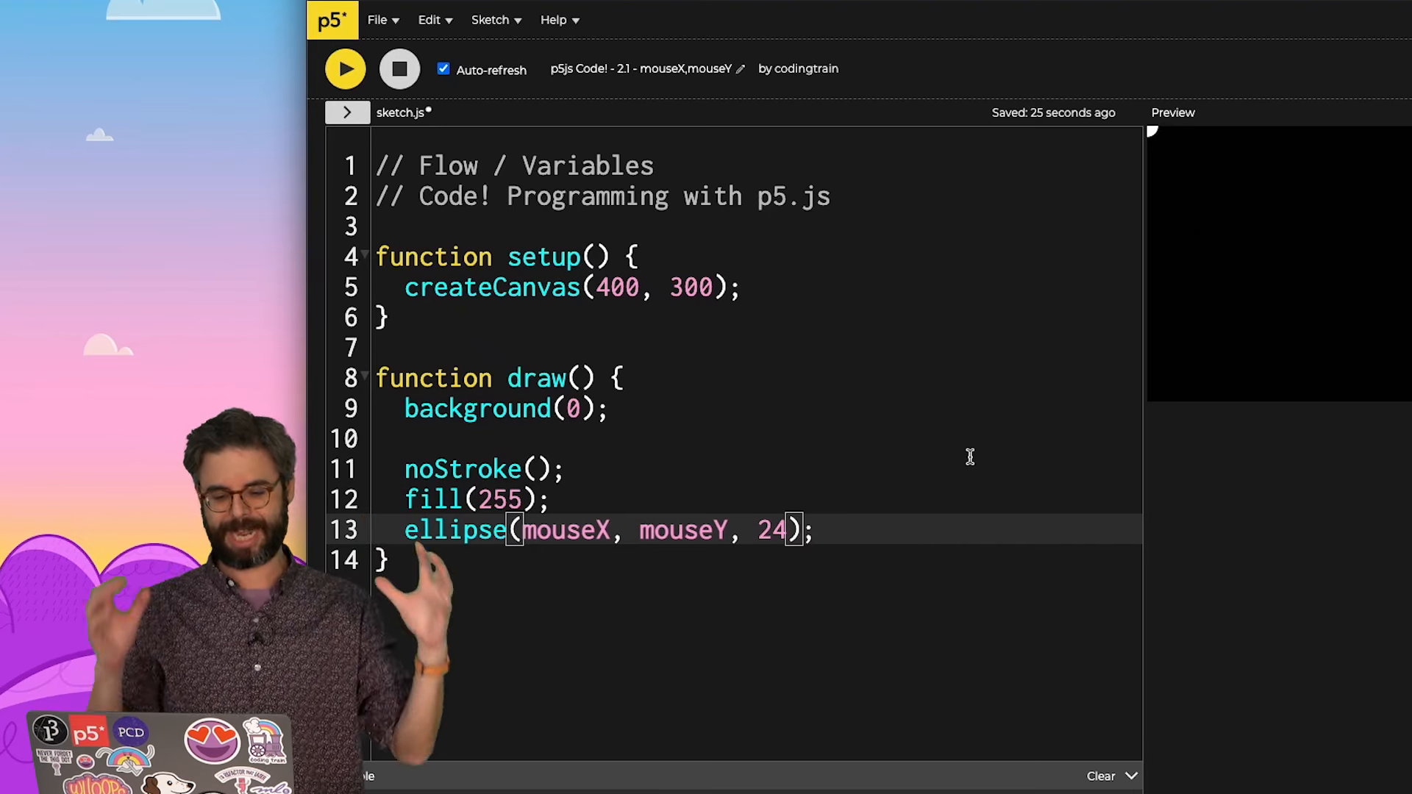
pyautogui.write('circle')
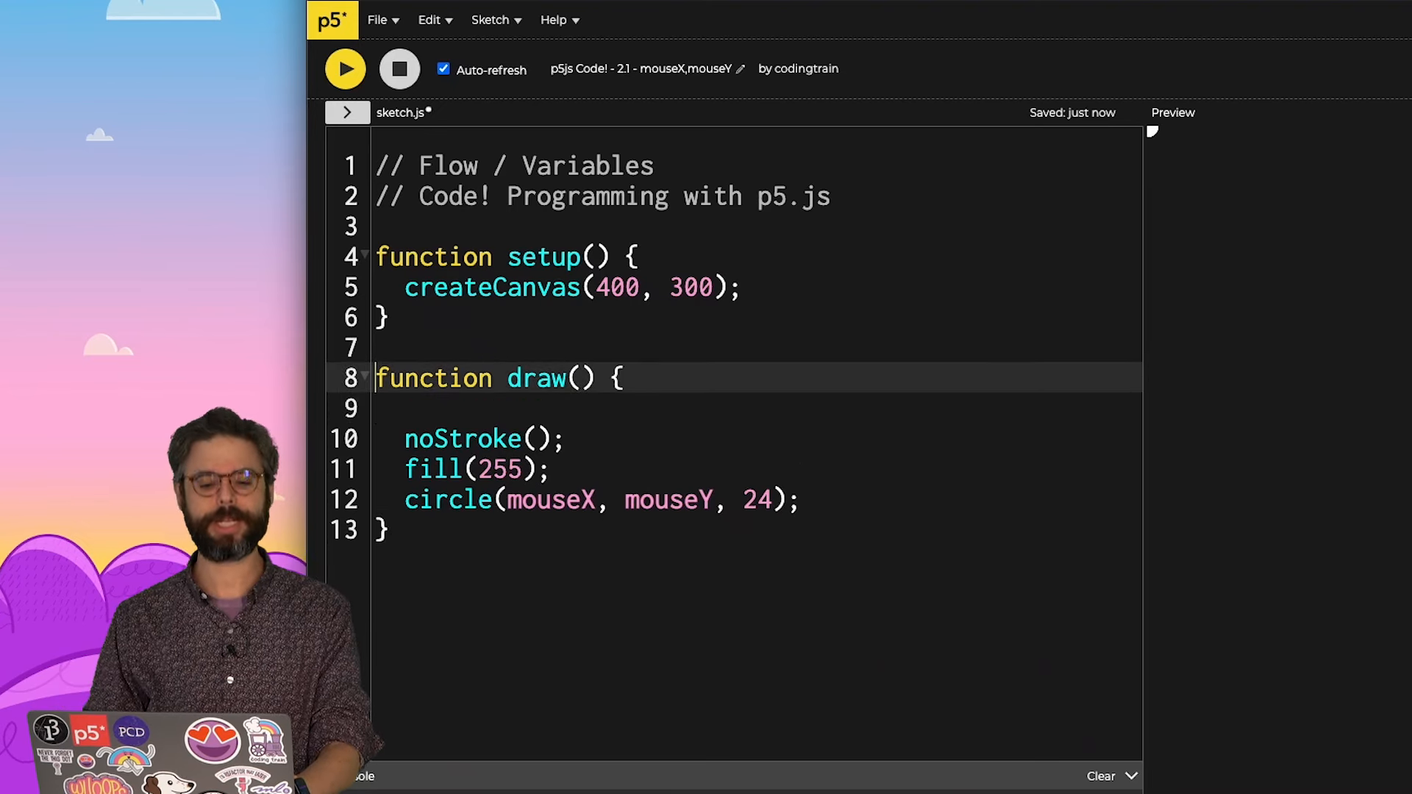
# Step: Add background(0); inside setup() after createCanvas so the canvas clears only once
pyautogui.write('background(0);')
pyautogui.click(758, 469)
pyautogui.write(', ')
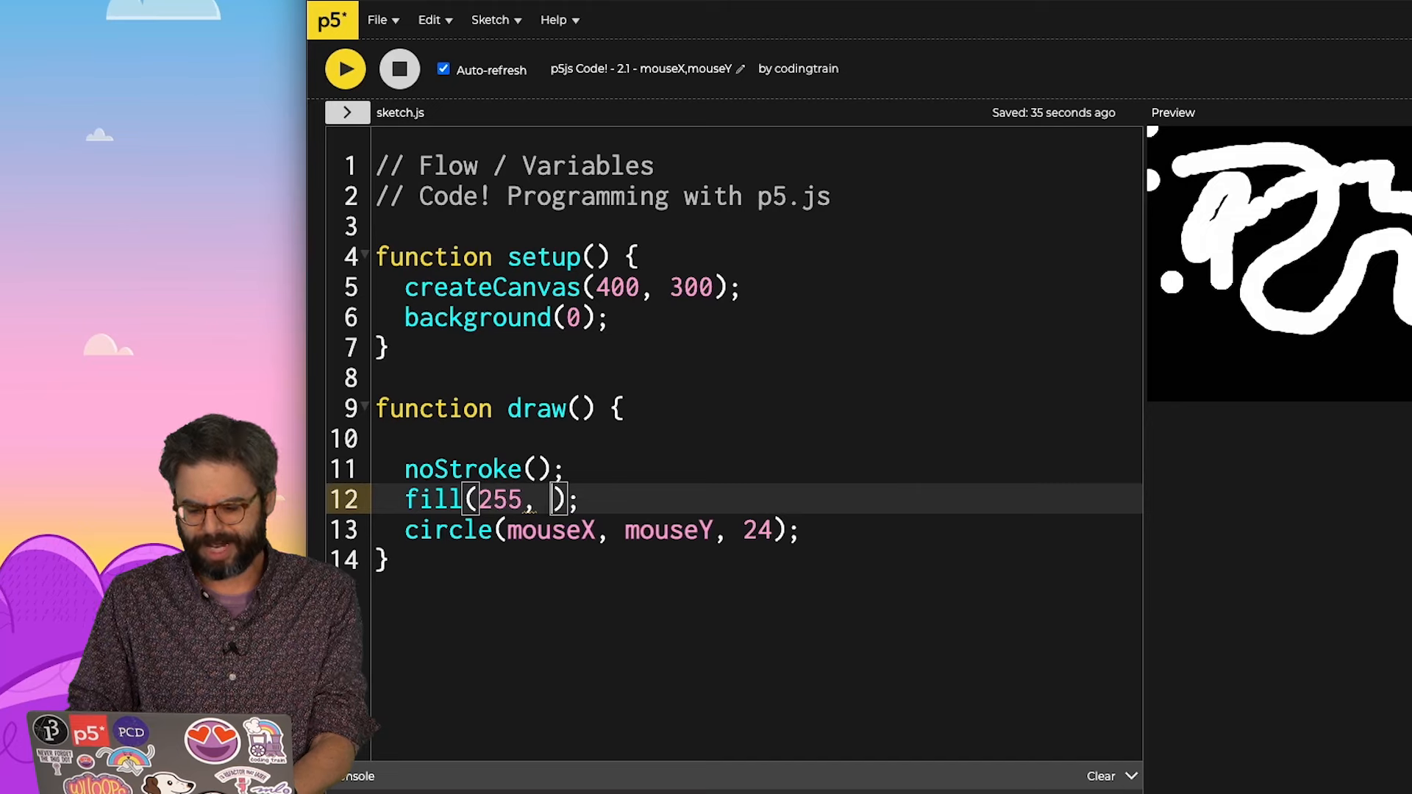
# Step: Change the fill to fill(255, 50) for translucent white circles
pyautogui.write('50')
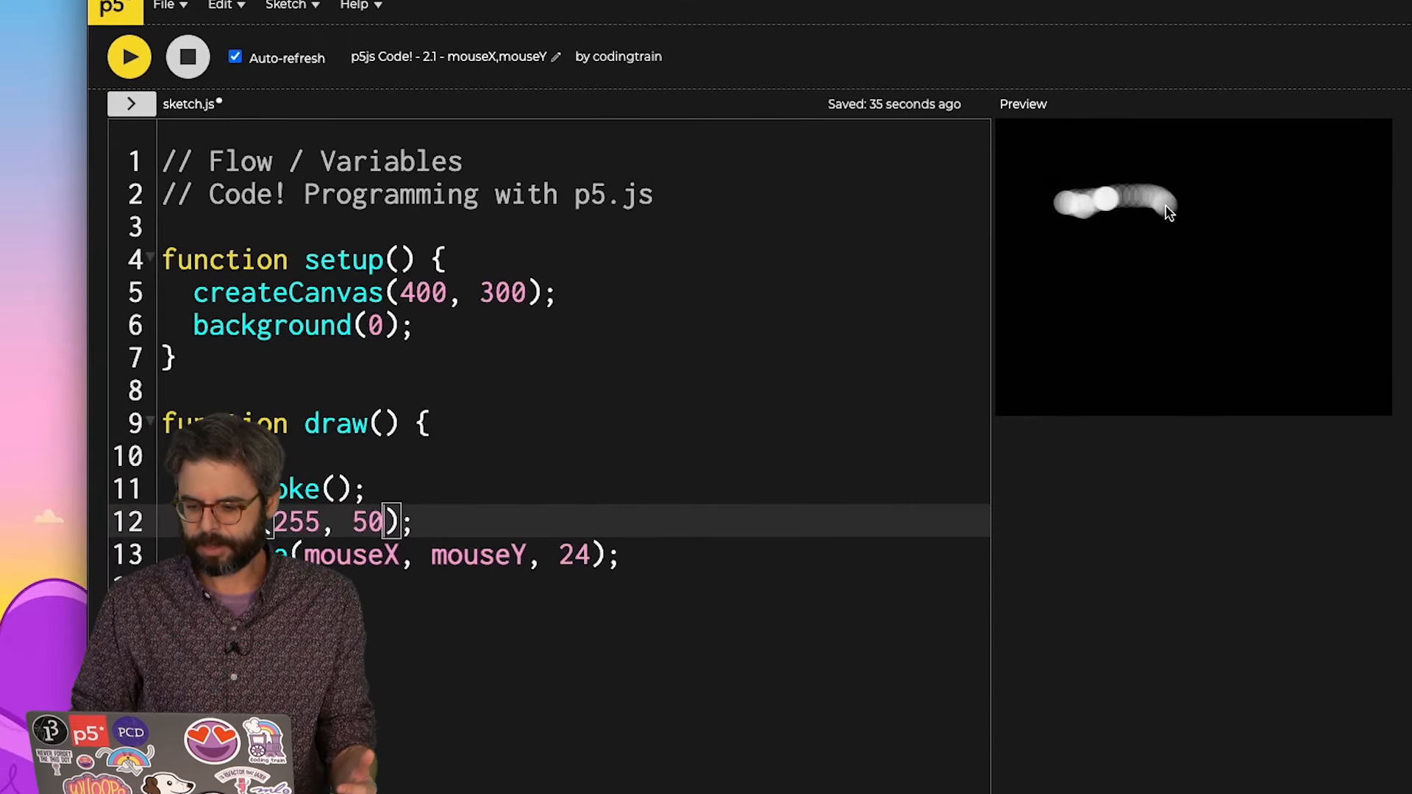
pyautogui.moveTo(1255, 313)
pyautogui.write('function mousePresse')
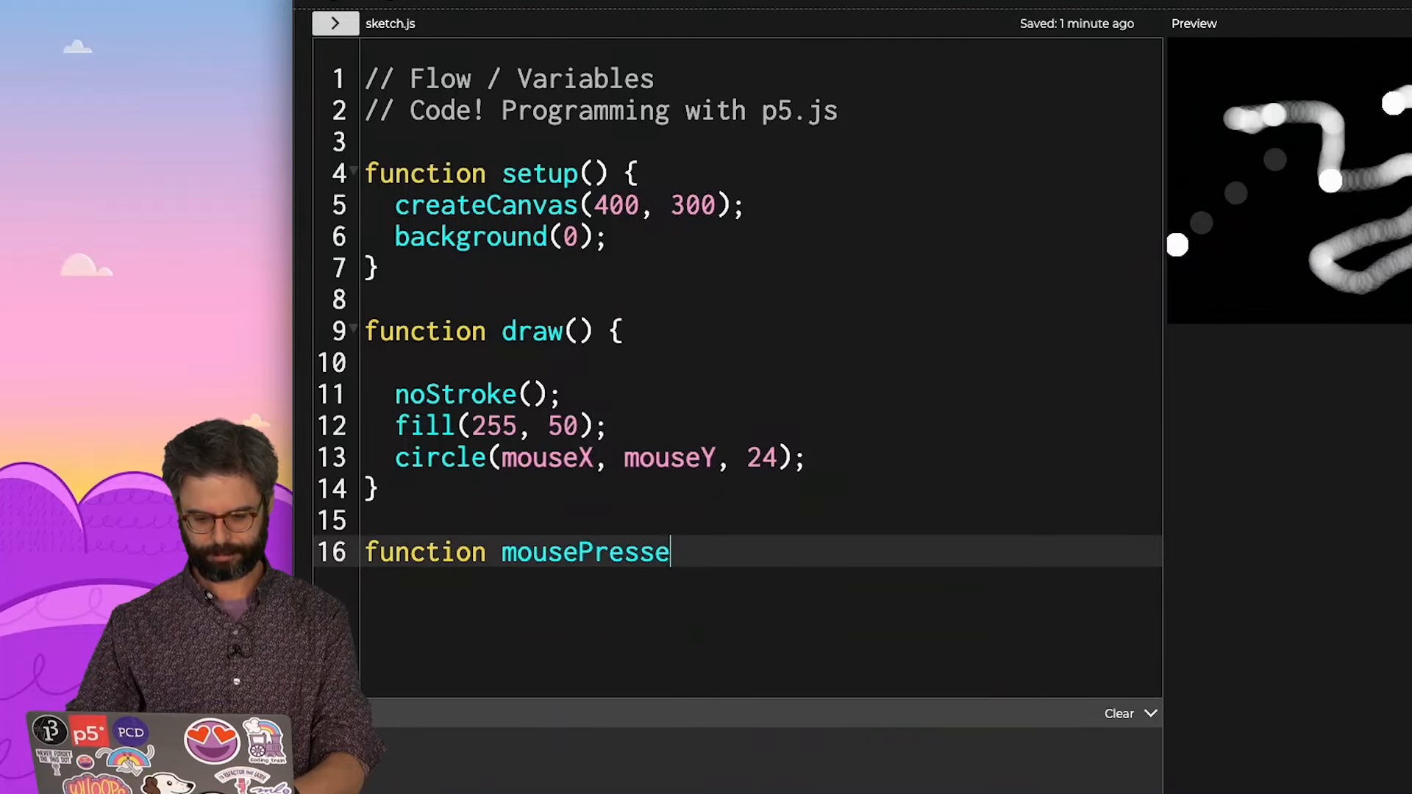
# Step: Add function mousePressed() { background(0); } and paint a test trail on the canvas
pyautogui.write('d() {')
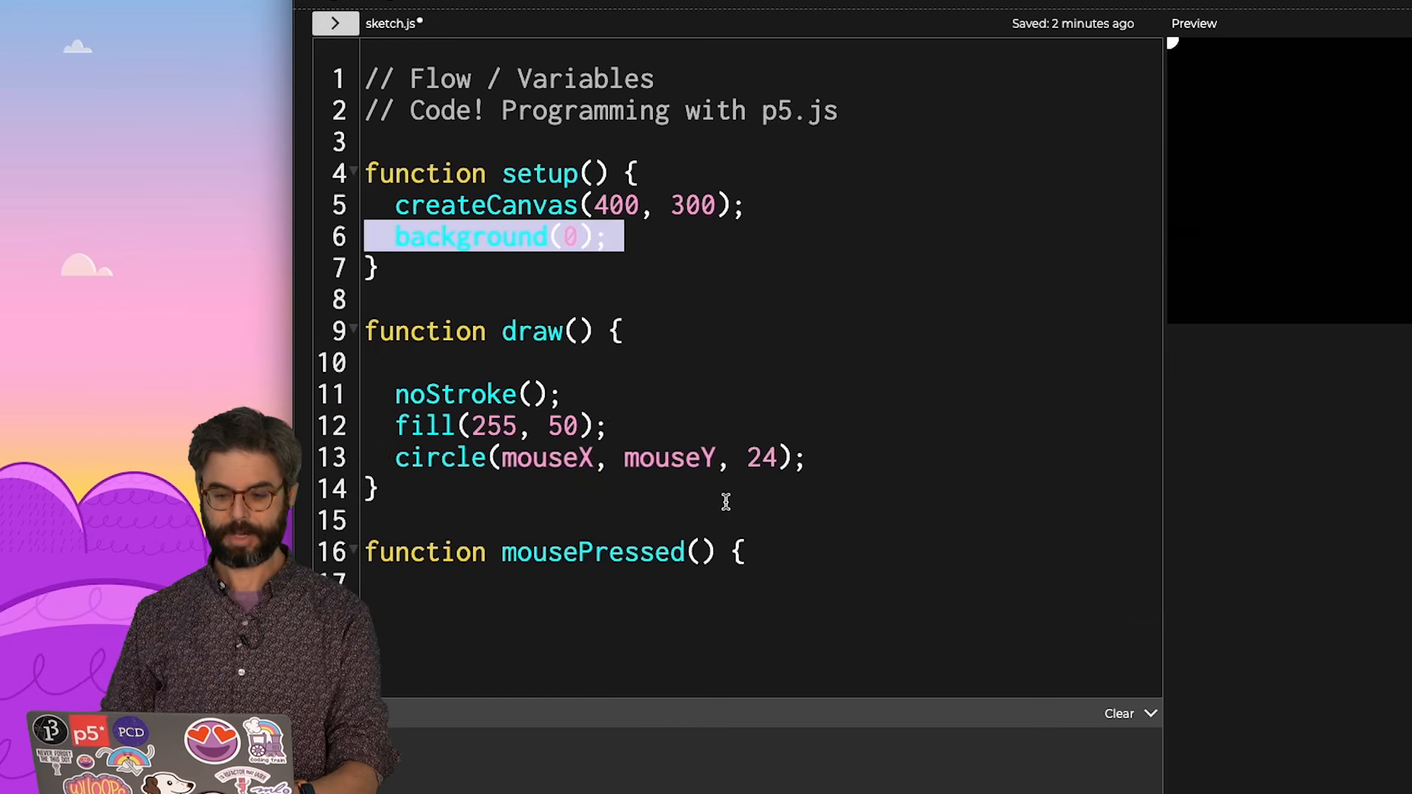
pyautogui.write('background(0);')
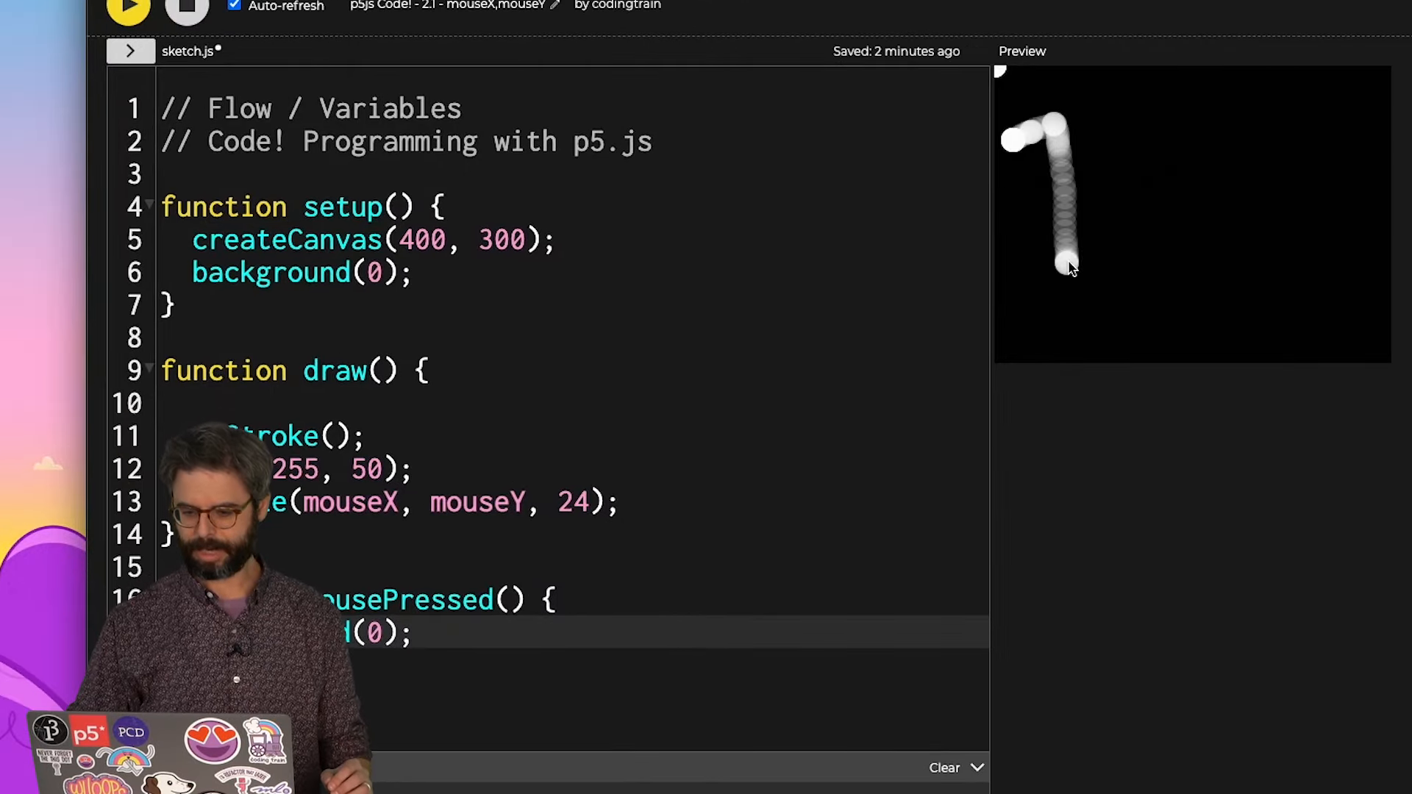
pyautogui.moveTo(1071, 270); pyautogui.dragTo(1260, 135)
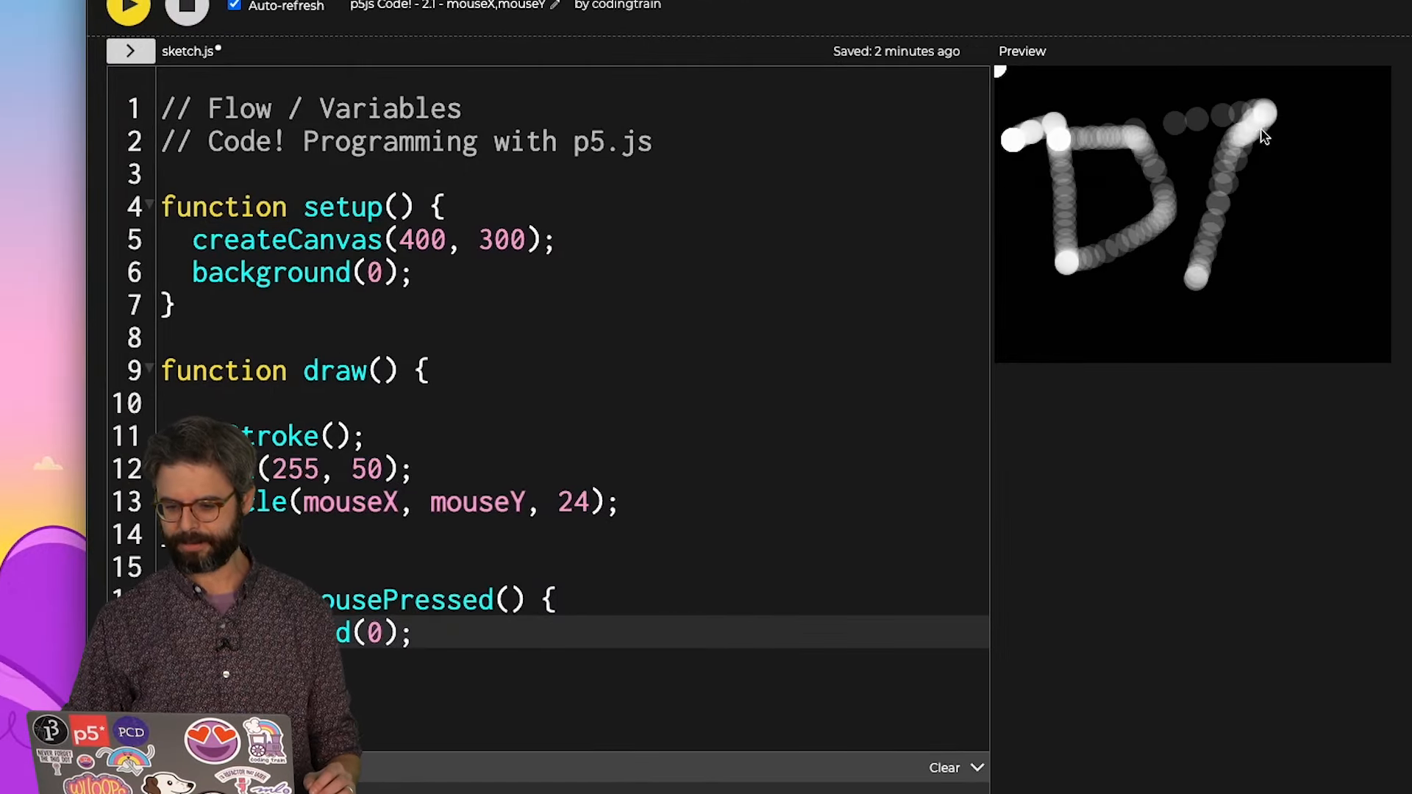